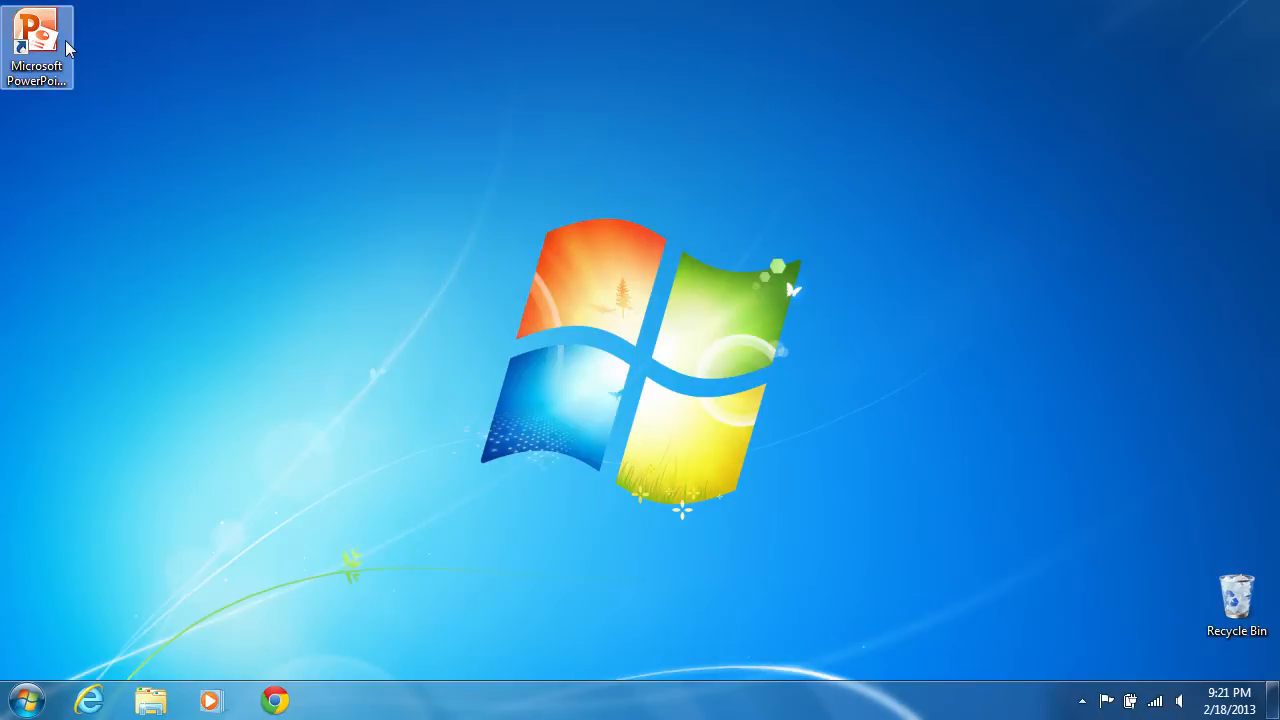
Step: Launch PowerPoint from the desktop shortcut and bring up Save As for the Flowers presentation
double_click(37, 37)
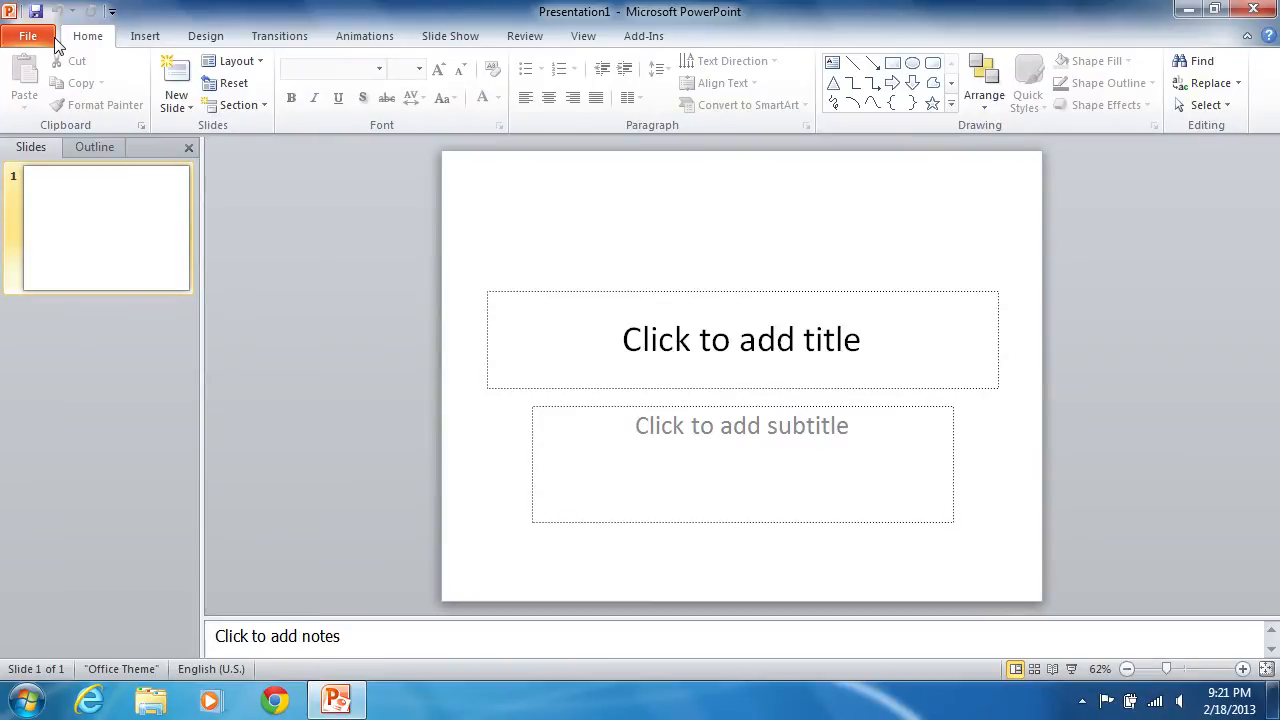
left_click(28, 36)
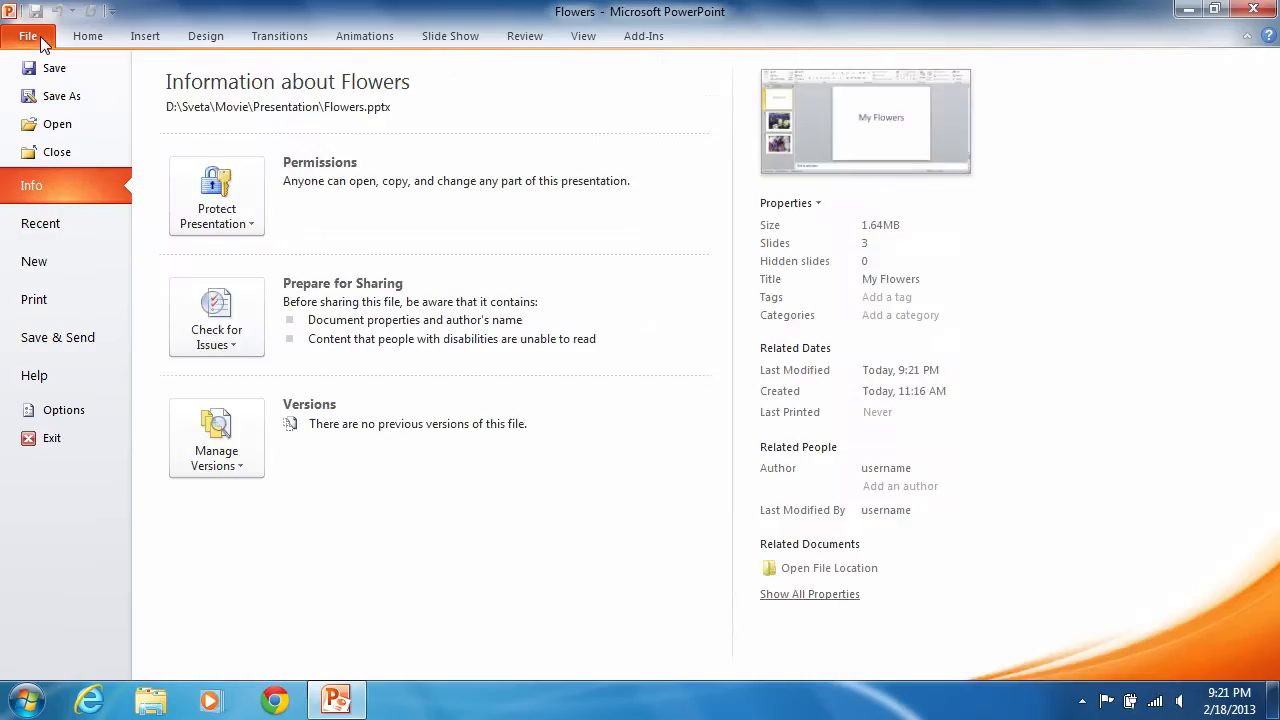
mouse_move(61, 95)
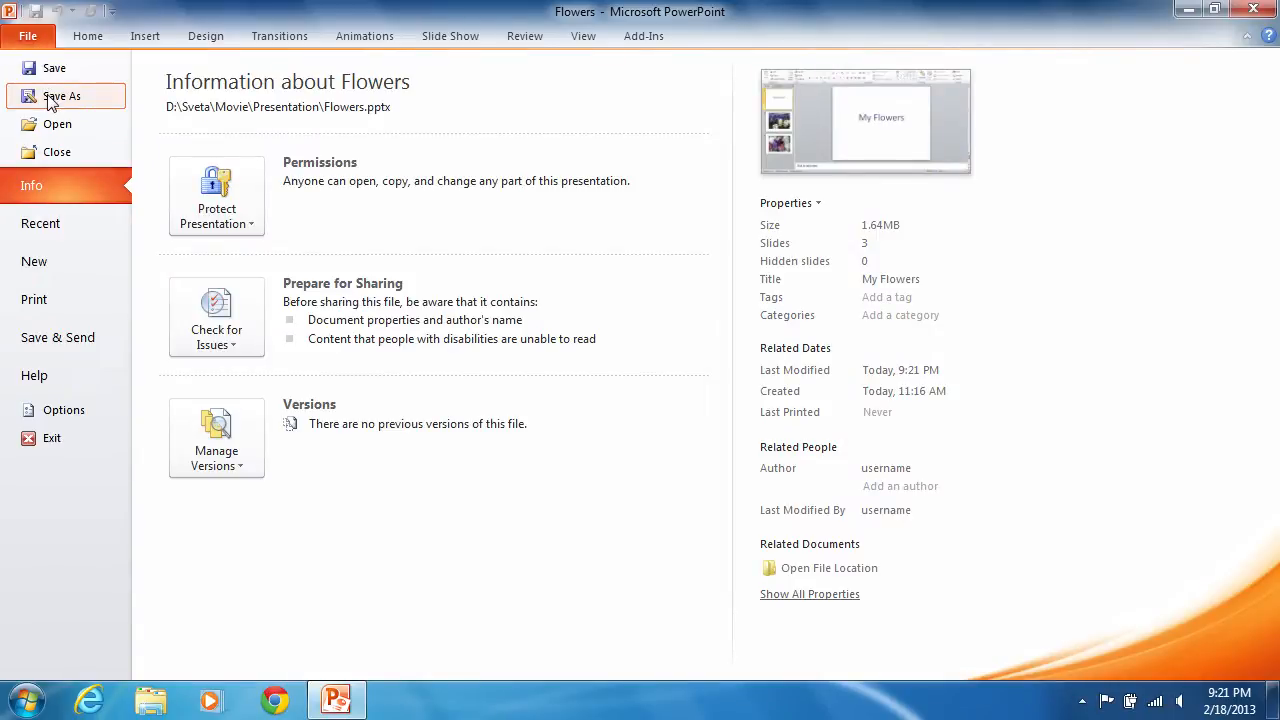
left_click(62, 95)
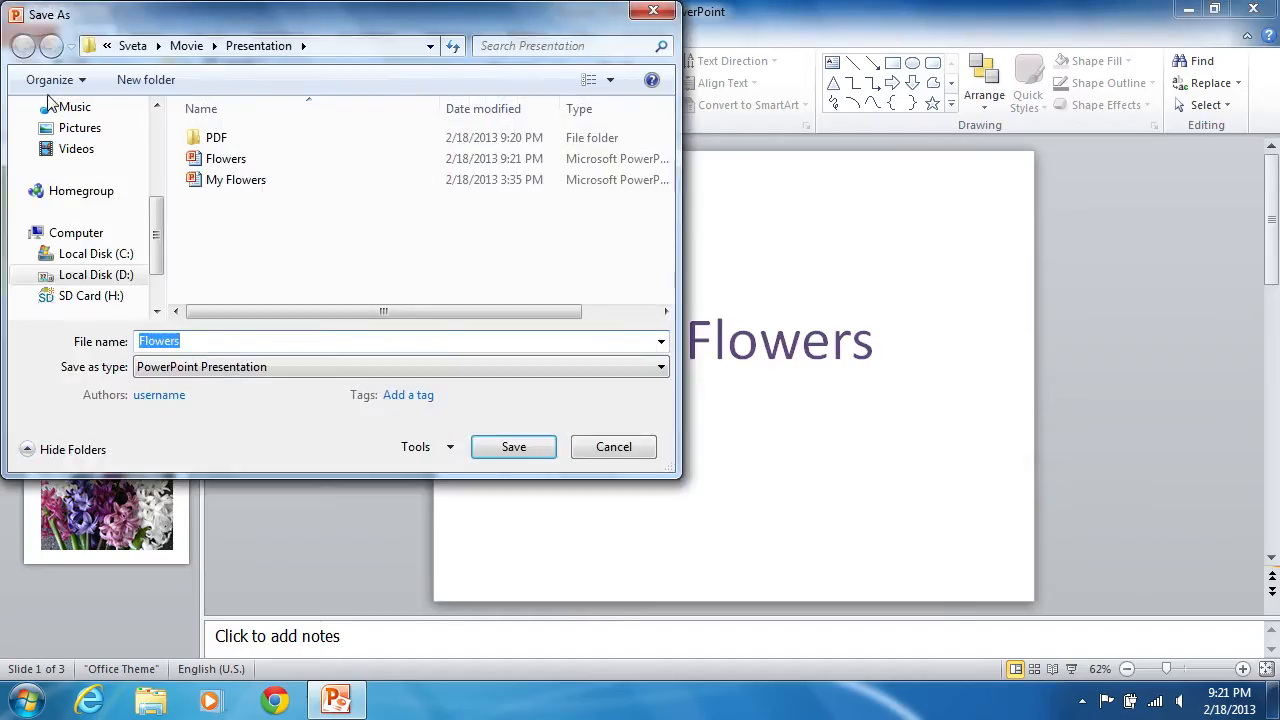
Step: Target the PDF folder and name the copy 'My flowers'
double_click(216, 137)
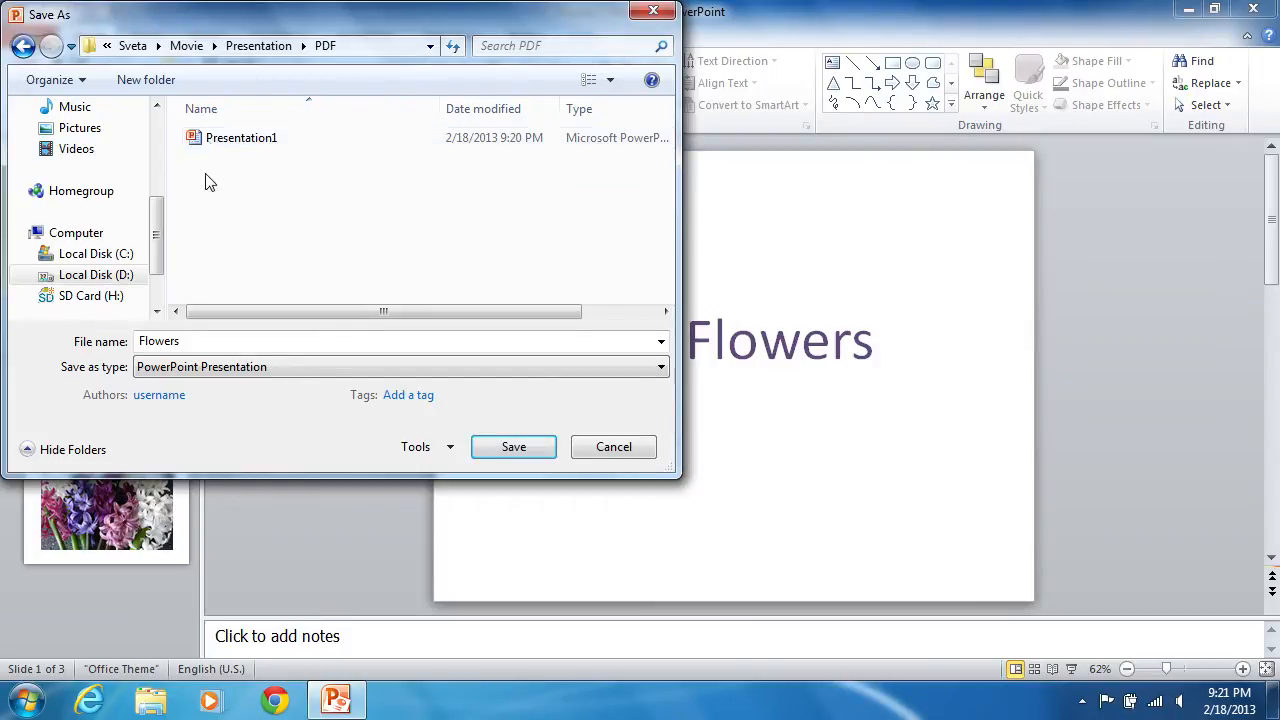
type("My")
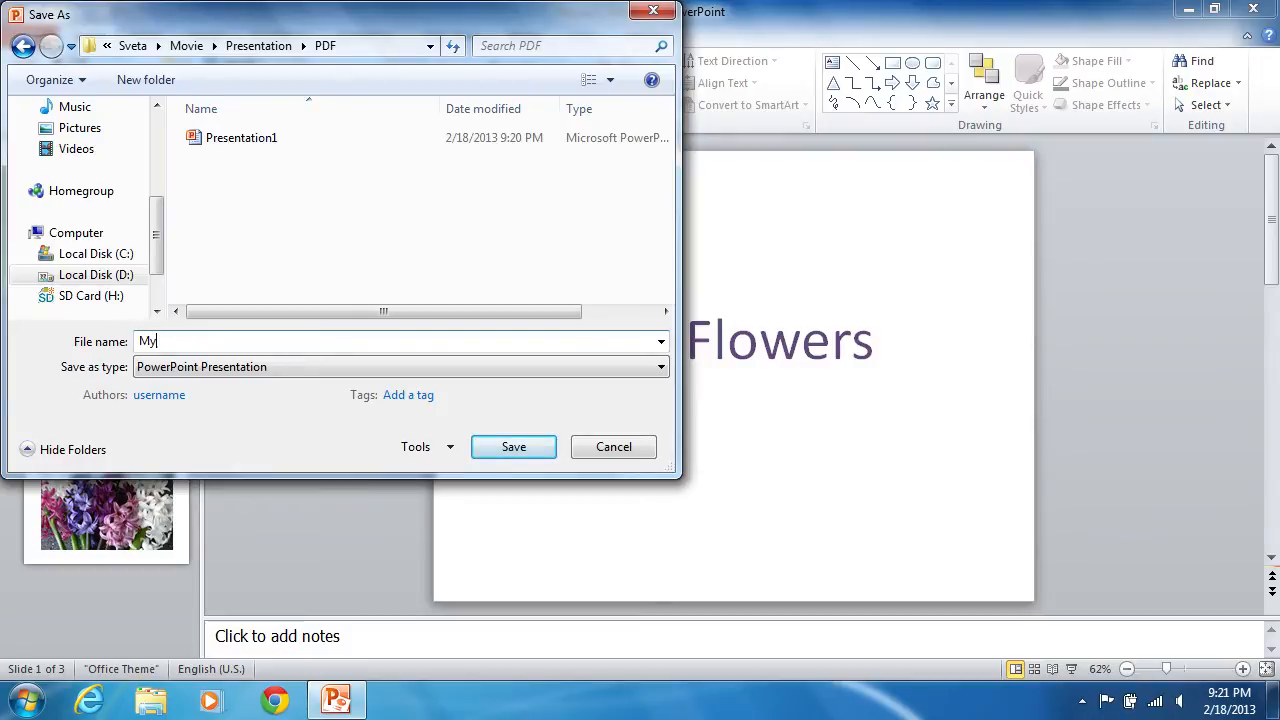
type("flowers")
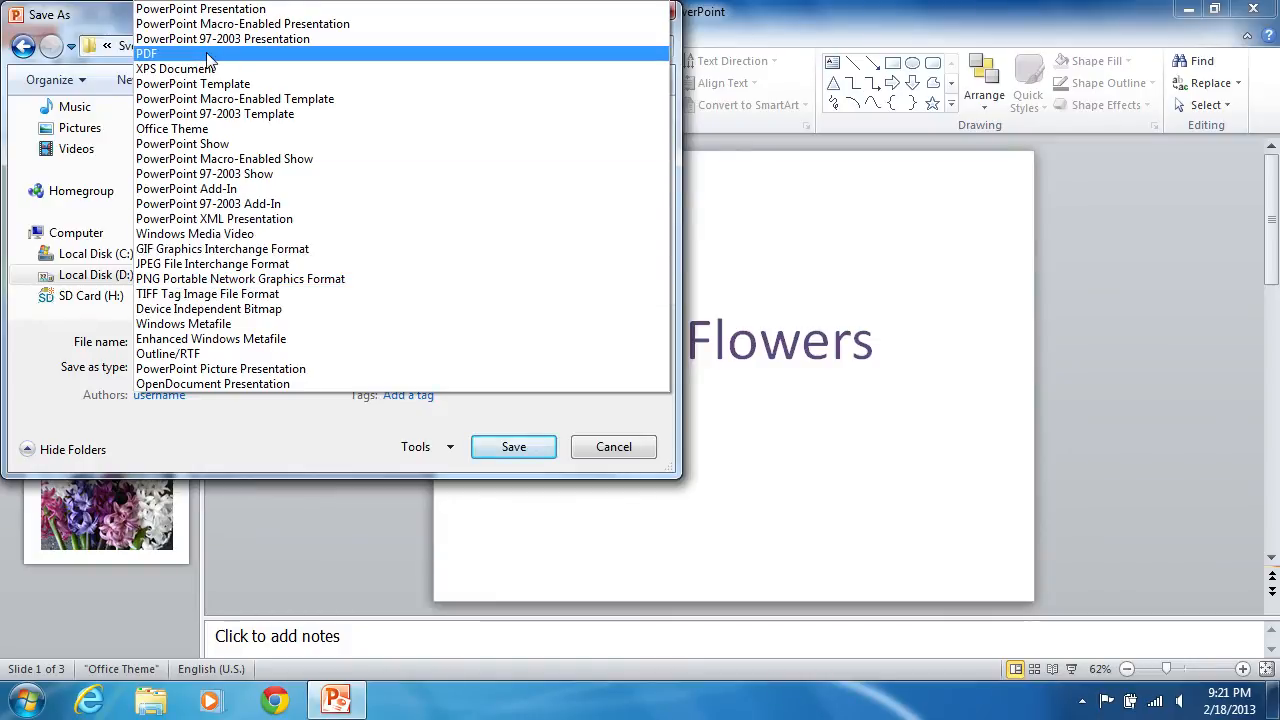
Step: Publish as PDF with Open file after publishing kept checked
left_click(144, 53)
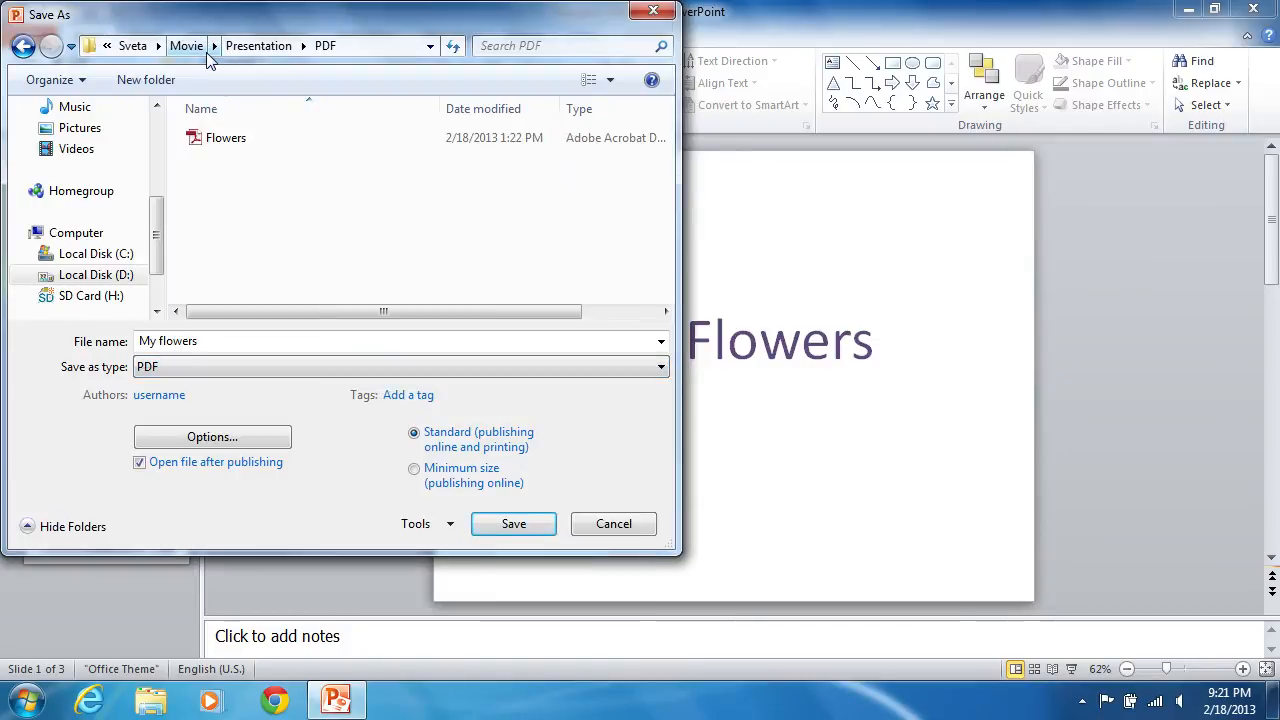
left_click(140, 462)
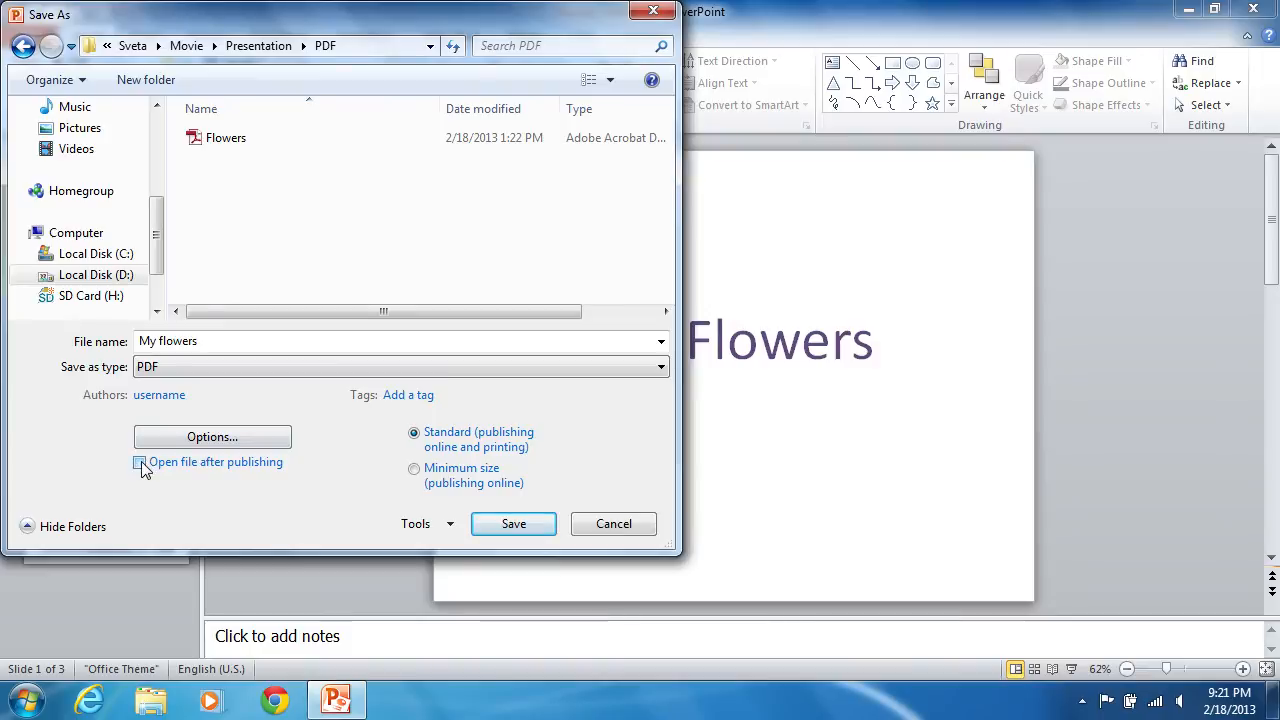
left_click(140, 462)
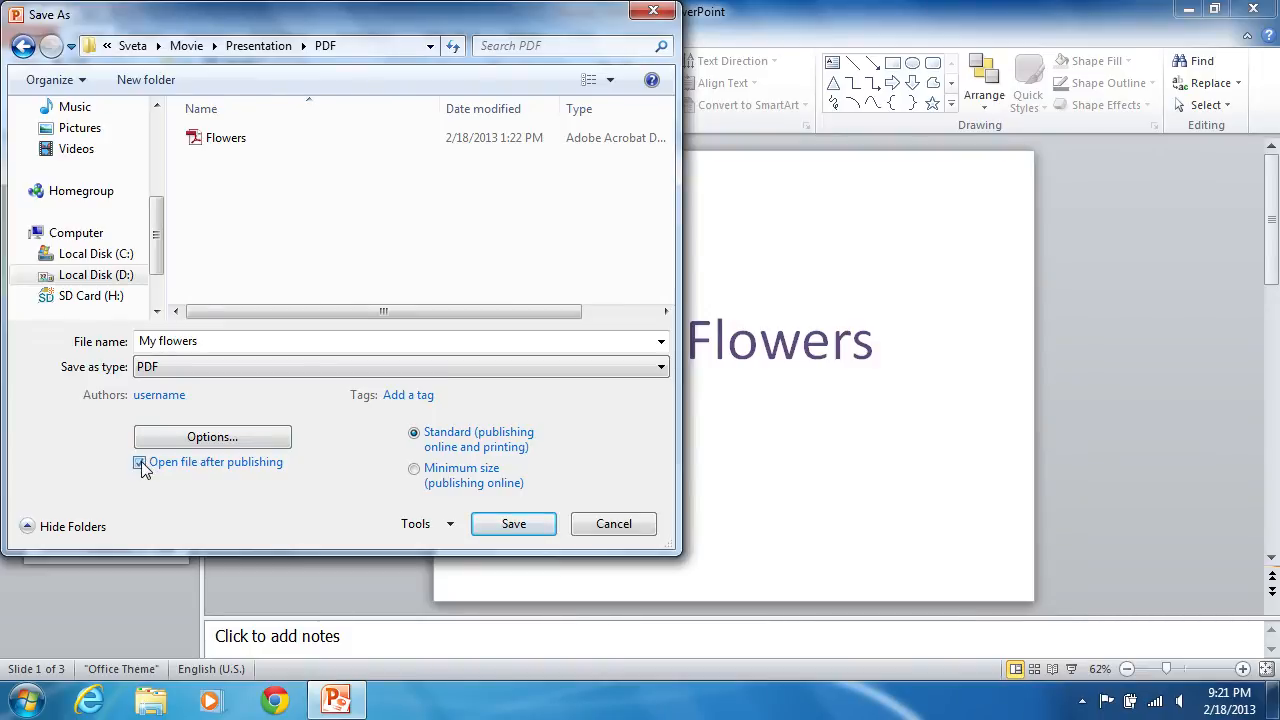
left_click(513, 524)
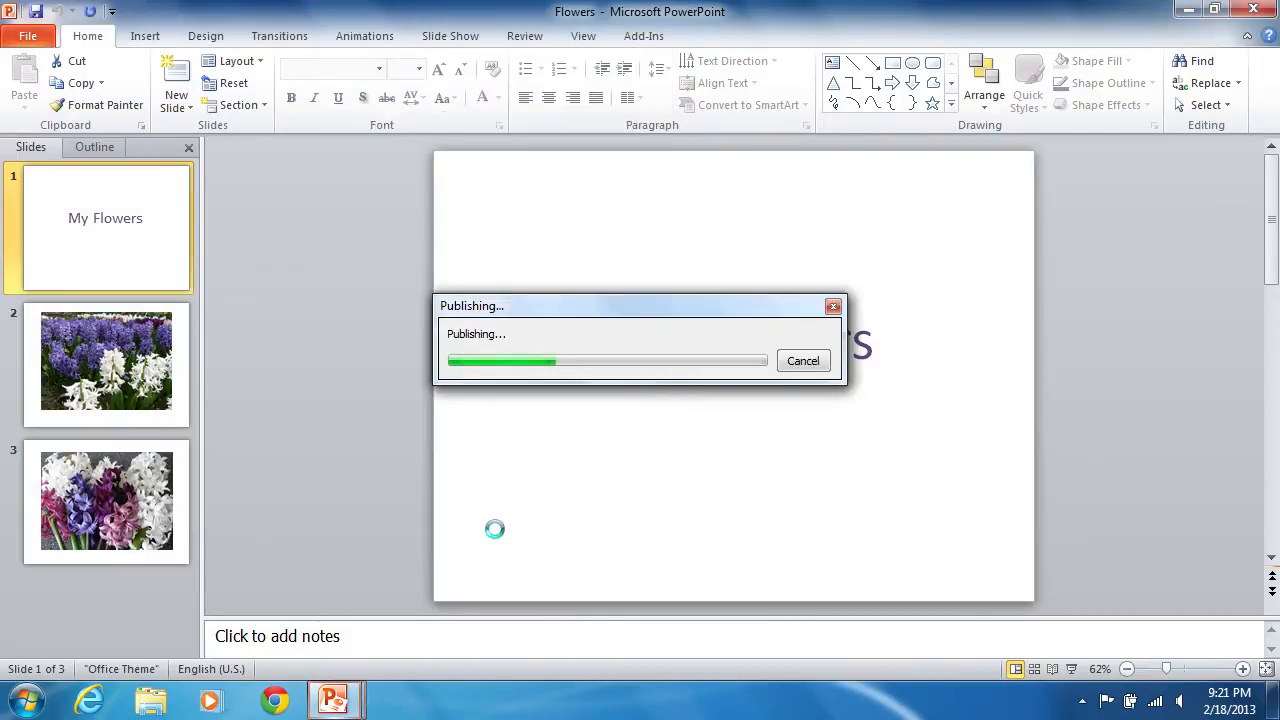